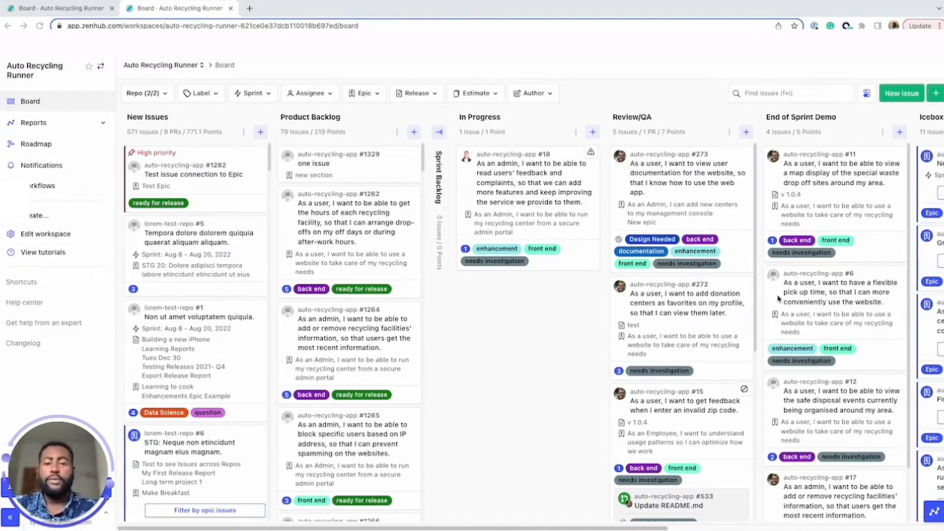
mouse_move(857, 122)
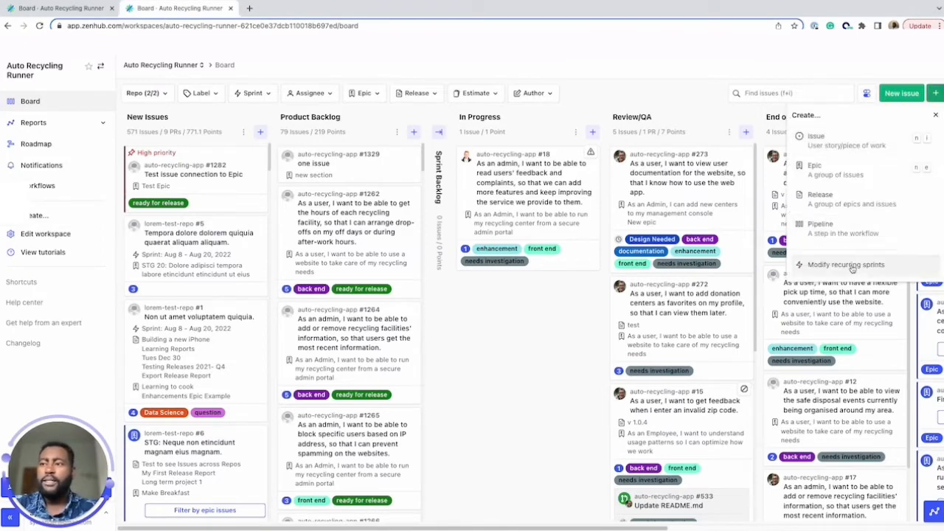
Step: Review the 2-week Sunday recurring sprint settings, then open issue #1329 from the Product Backlog
click(846, 264)
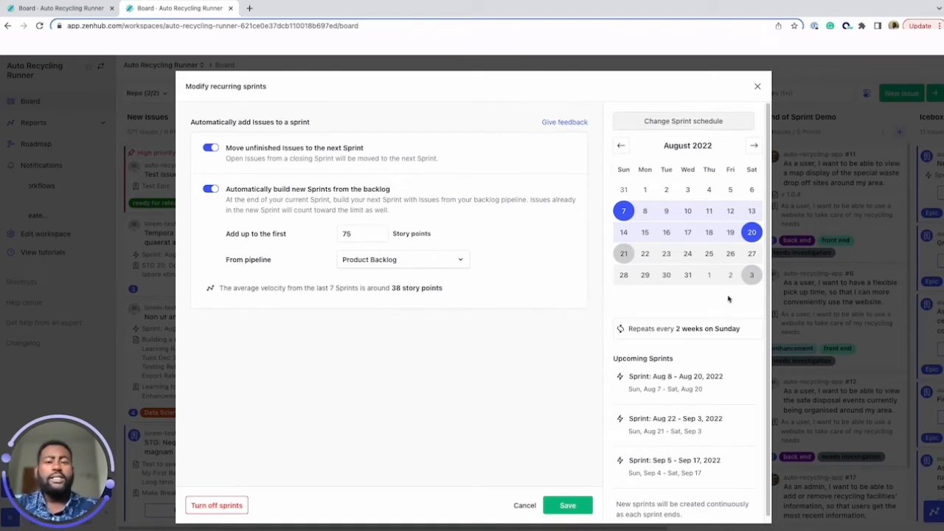
mouse_move(642, 218)
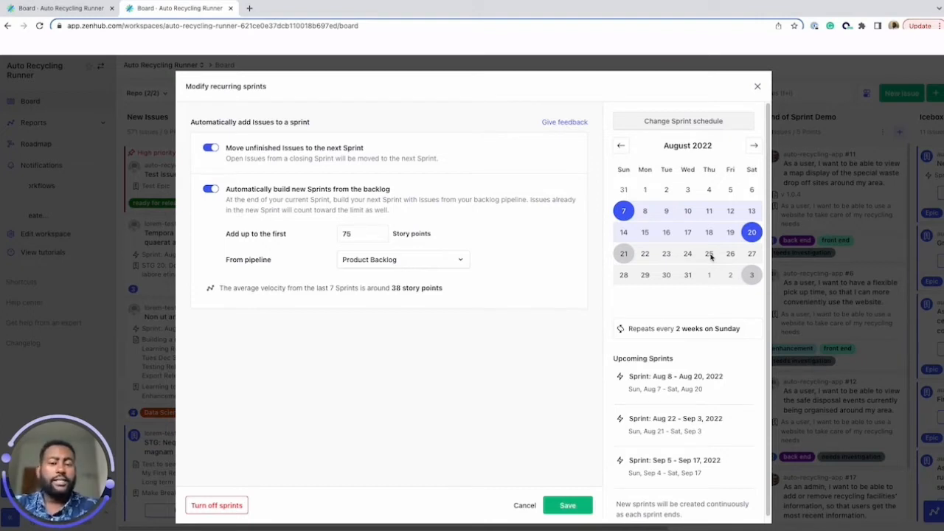
mouse_move(737, 260)
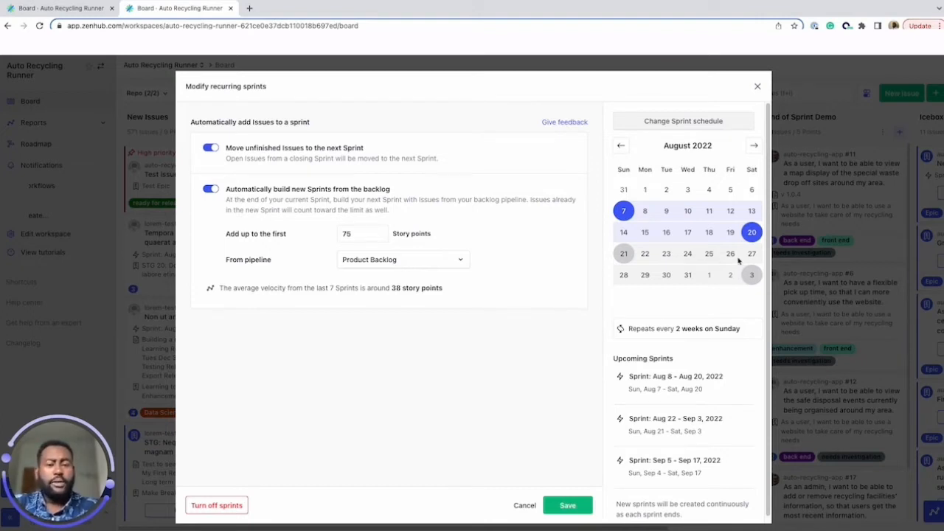
mouse_move(702, 275)
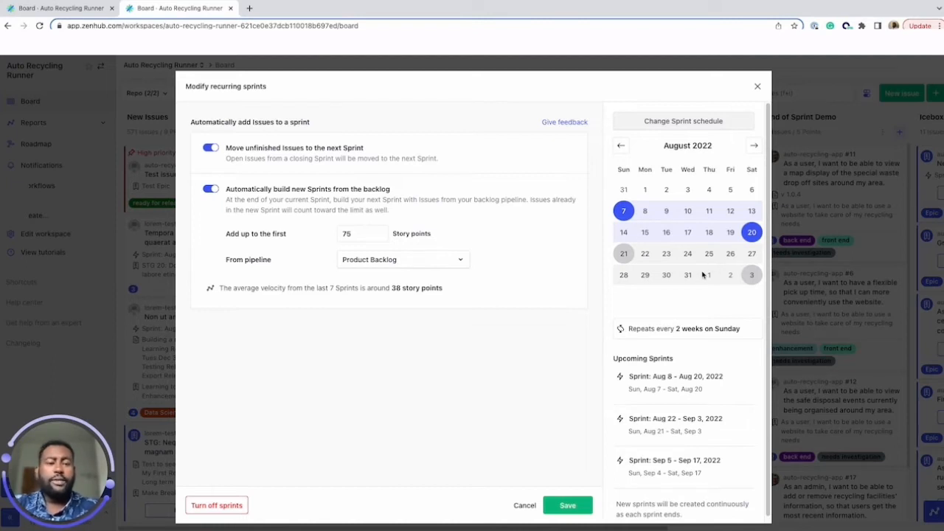
mouse_move(671, 361)
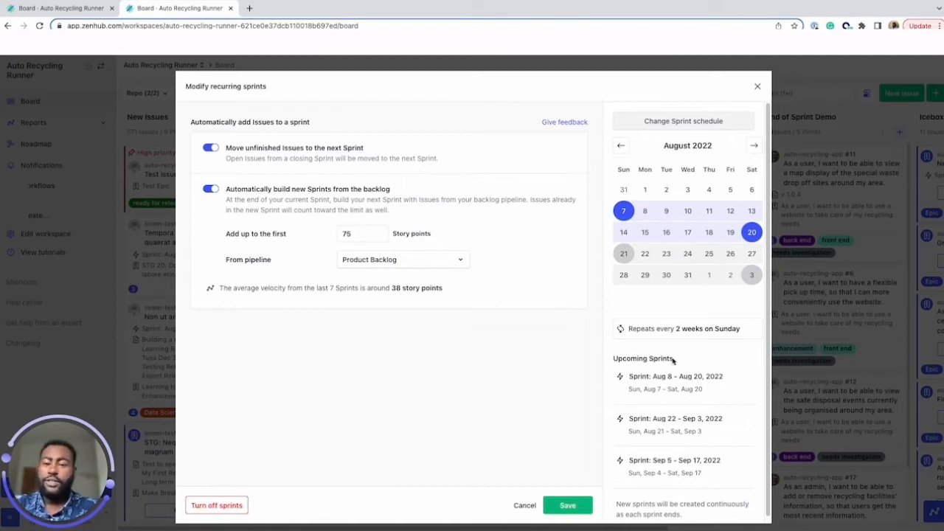
click(524, 505)
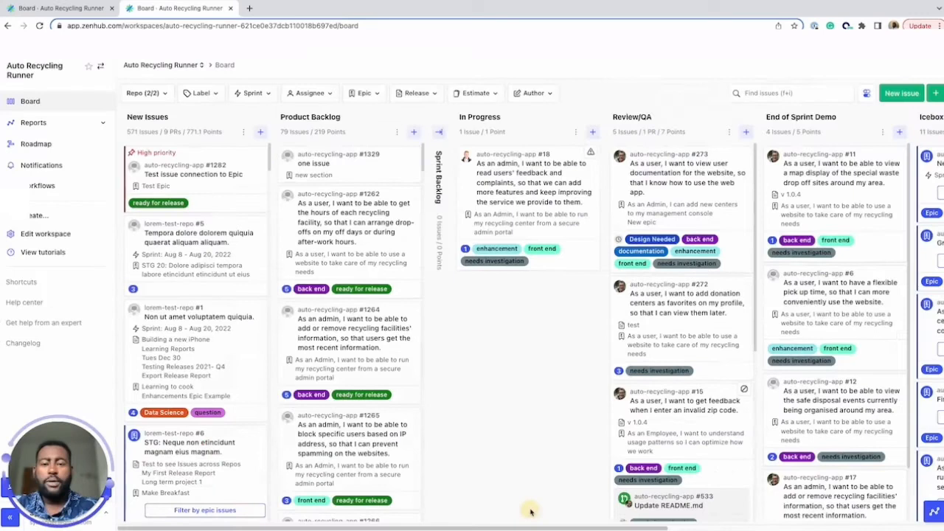
mouse_move(586, 447)
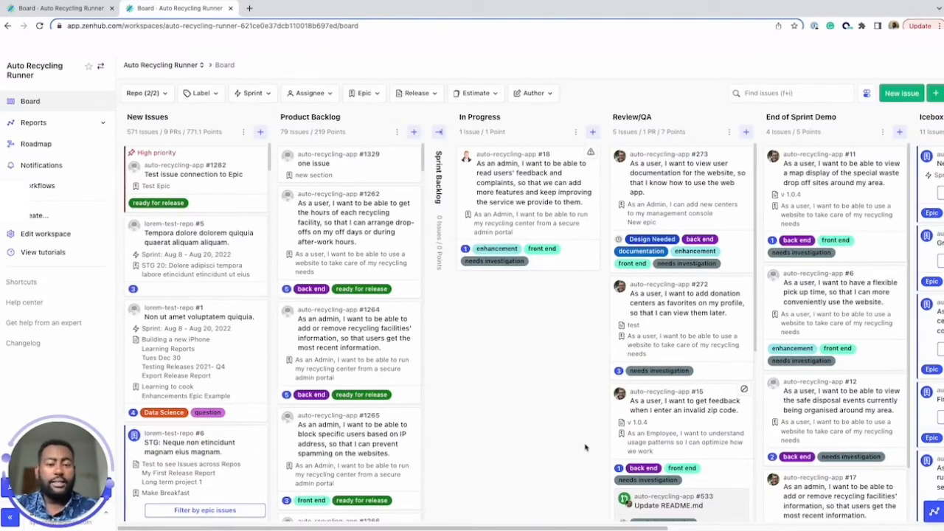
mouse_move(586, 435)
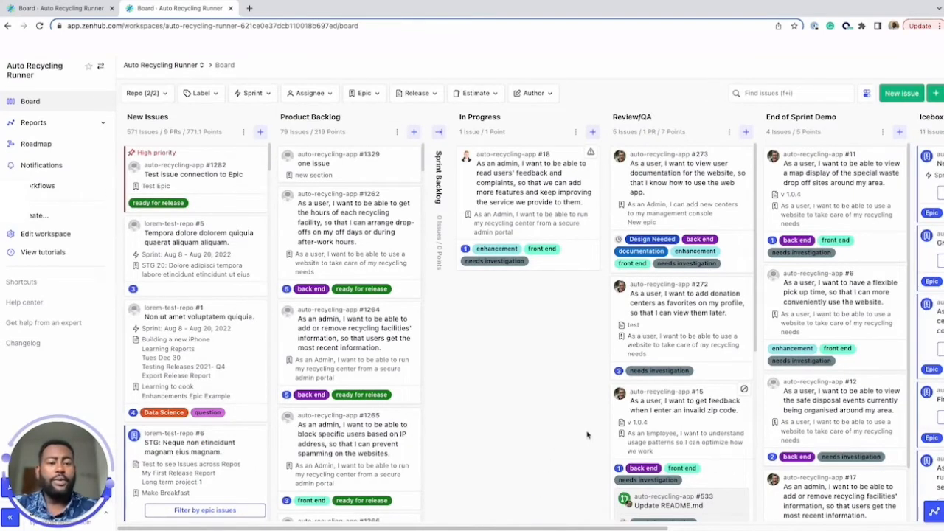
click(338, 158)
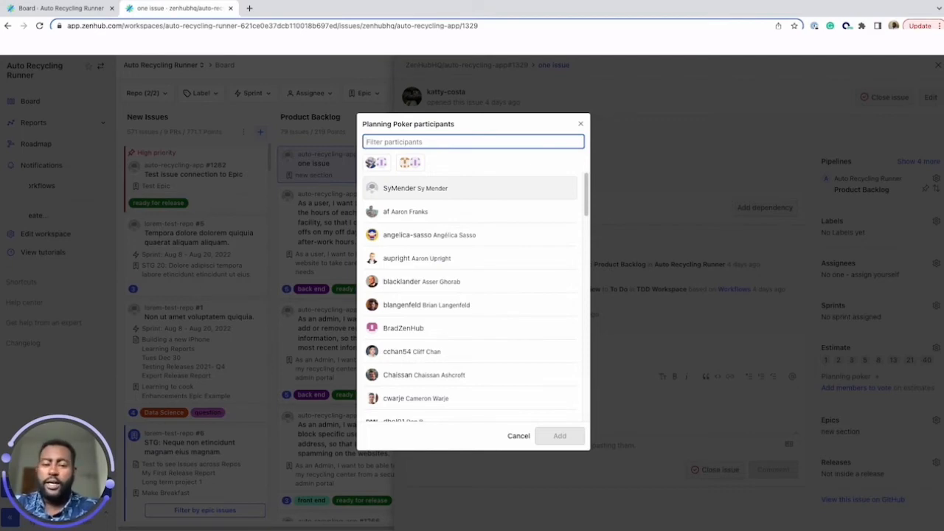
mouse_move(814, 296)
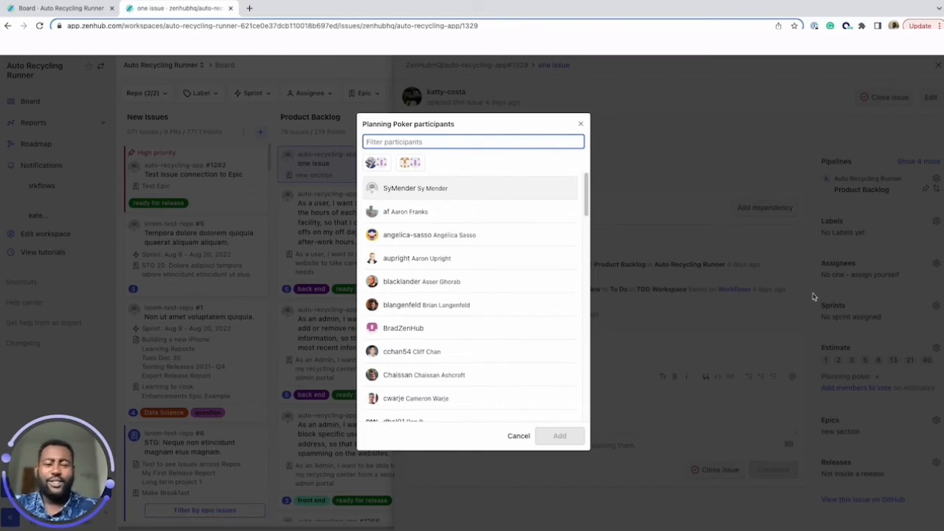
Step: Cancel the Planning Poker participants list without adding anyone
click(518, 435)
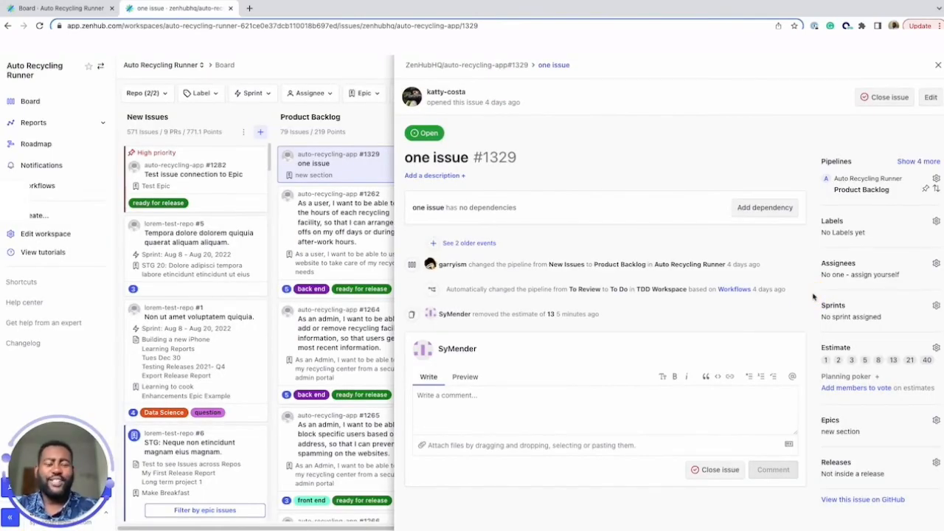